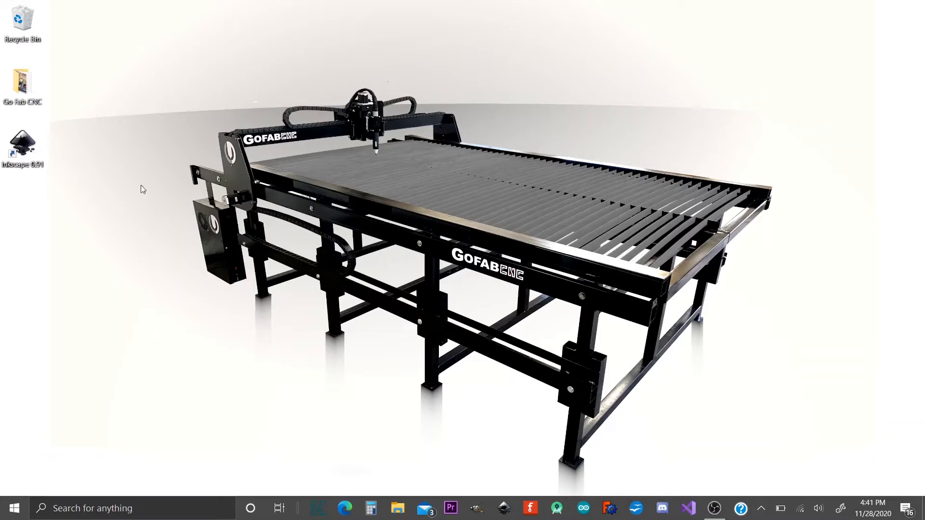
# Step: Launch Inkscape from its desktop shortcut to get a blank document
pyautogui.doubleClick(22, 143)
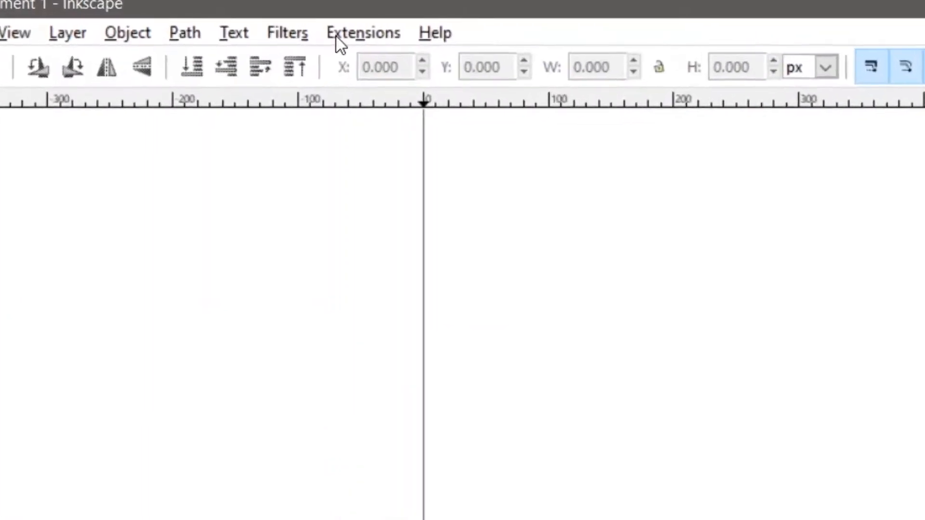
# Step: Open Extensions > Gcodetools > Path to Gcode
pyautogui.click(362, 32)
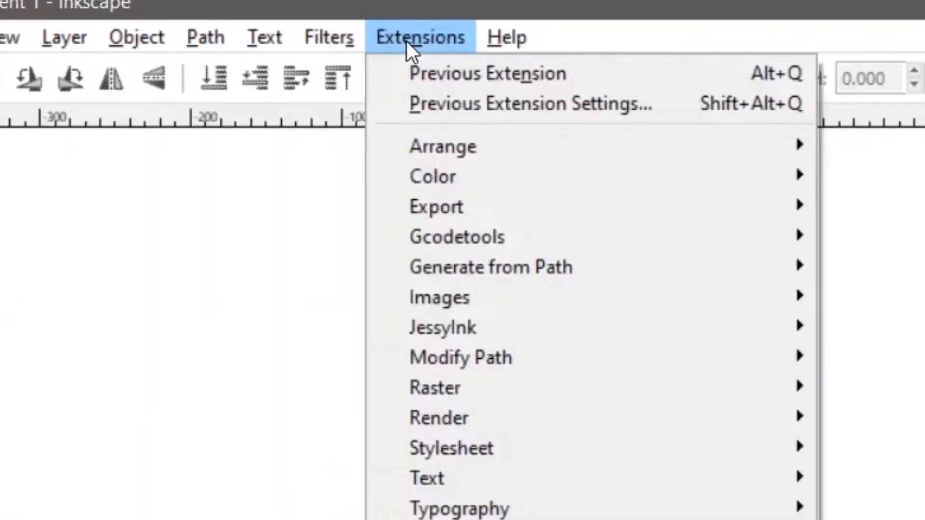
pyautogui.moveTo(456, 236)
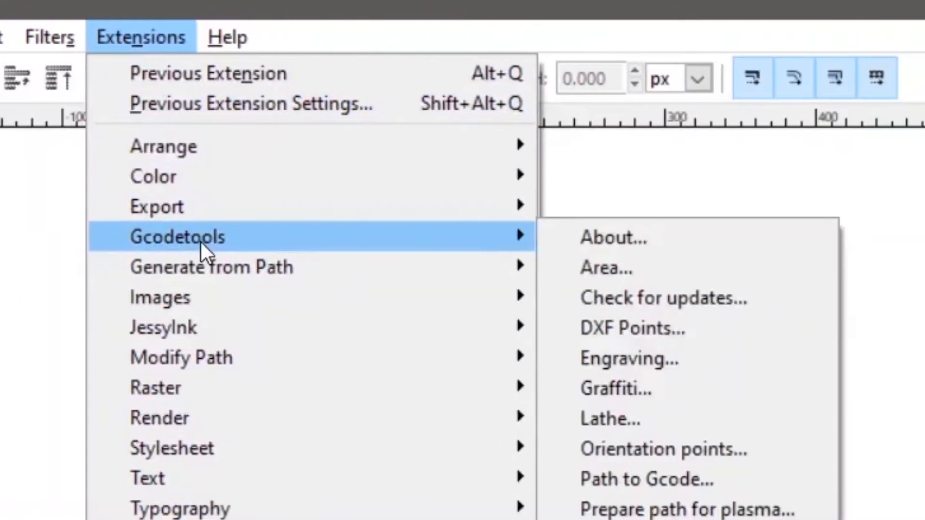
pyautogui.moveTo(213, 247)
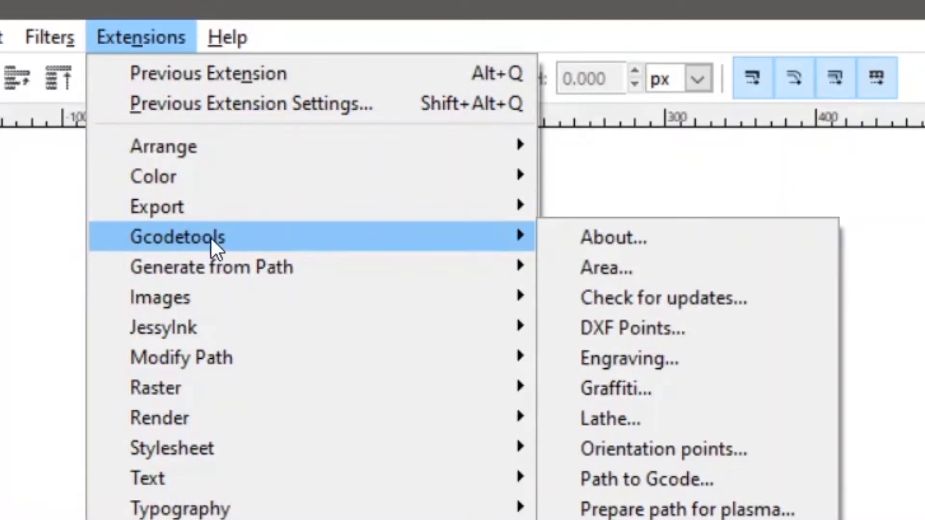
pyautogui.moveTo(298, 253)
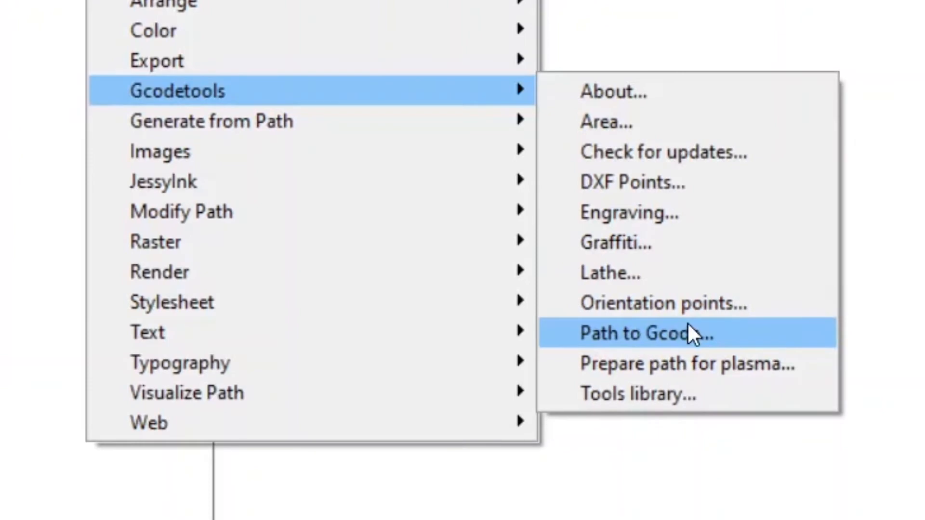
pyautogui.click(640, 333)
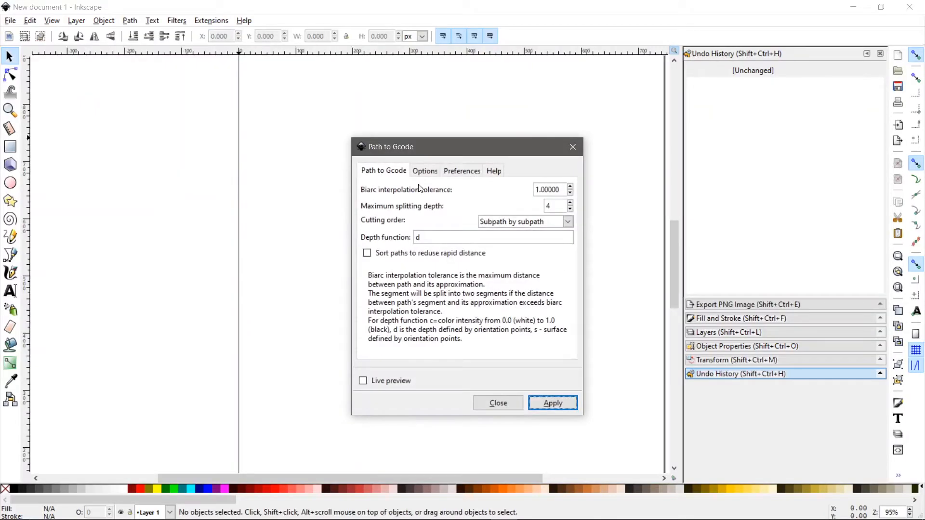
# Step: On the Preferences tab, replace the output directory with 'home/'
pyautogui.click(462, 170)
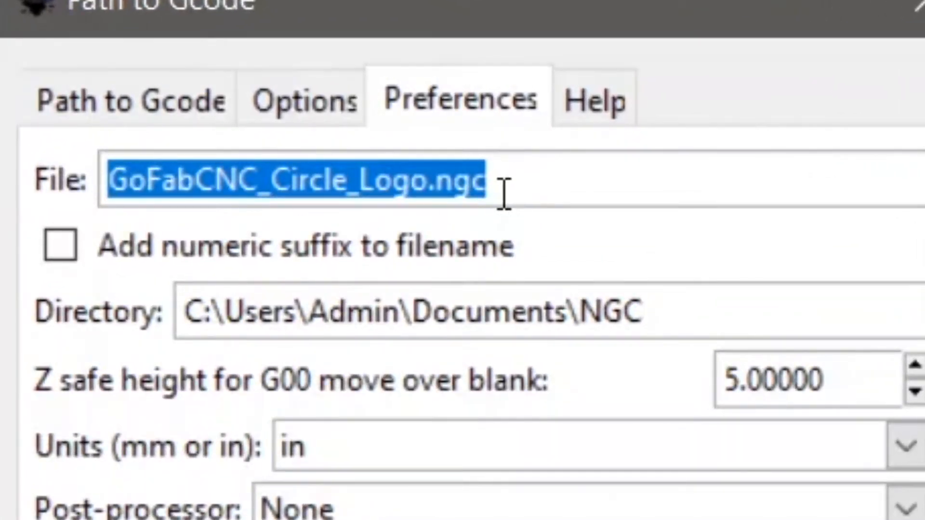
pyautogui.moveTo(522, 183)
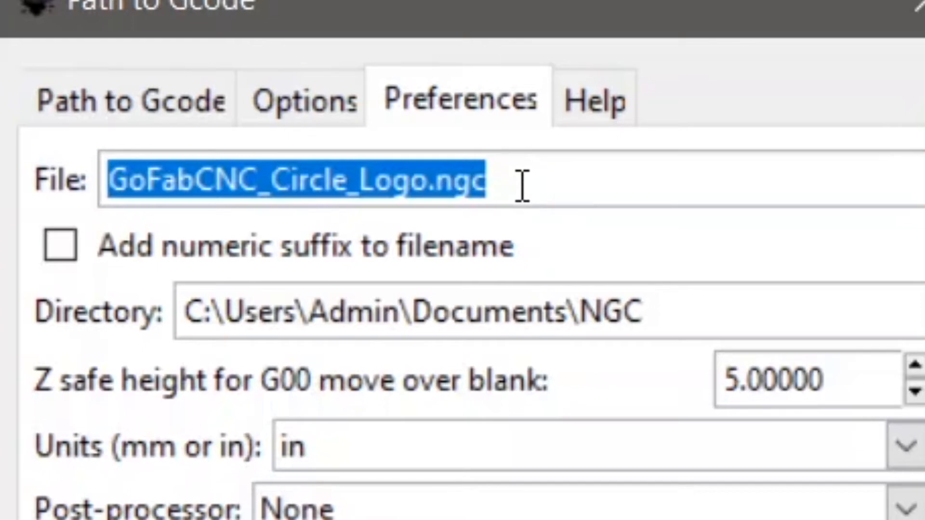
pyautogui.moveTo(514, 190)
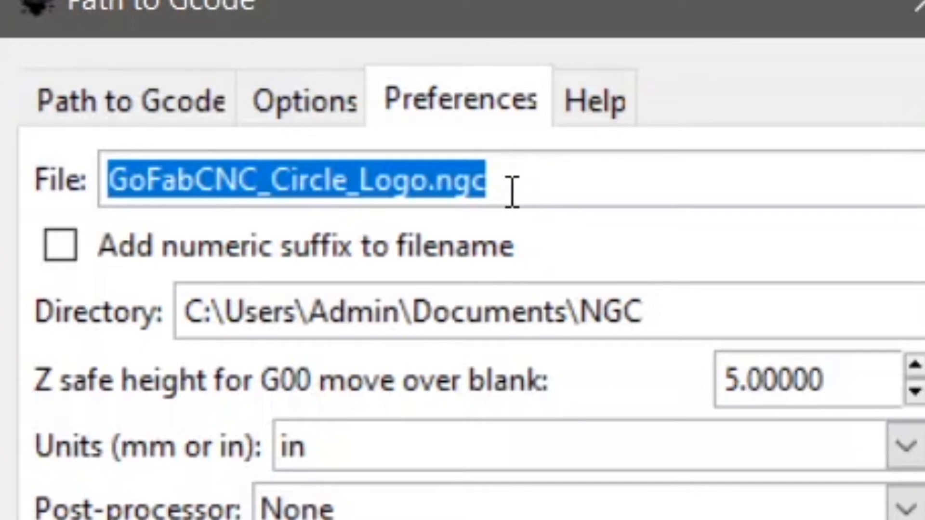
pyautogui.moveTo(555, 192)
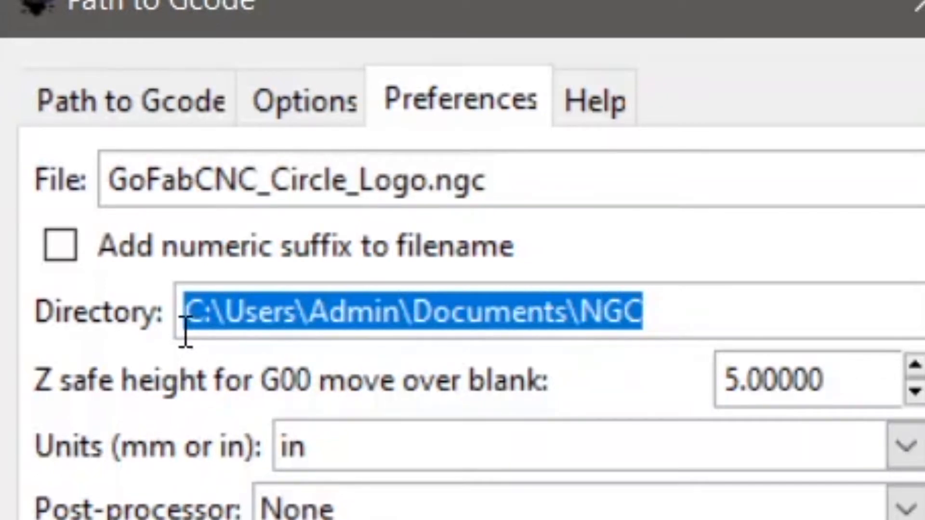
pyautogui.write('home')
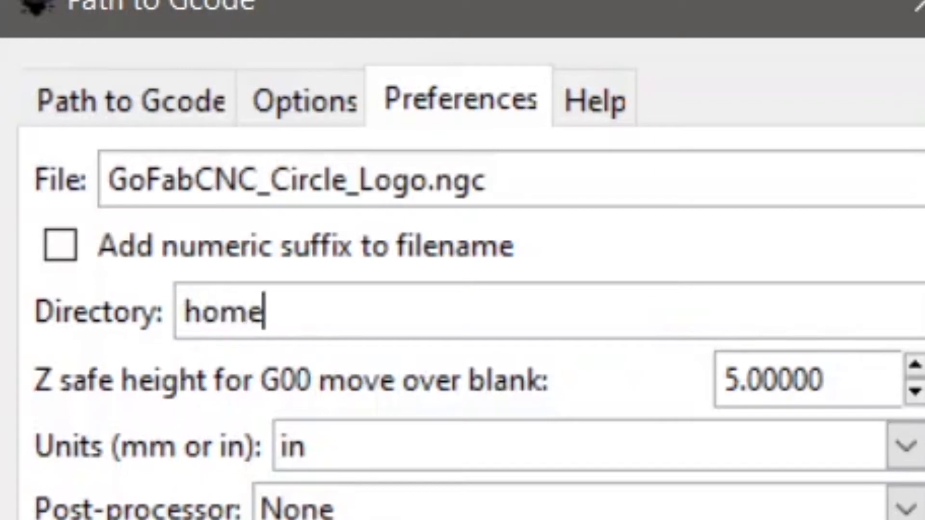
pyautogui.write('/')
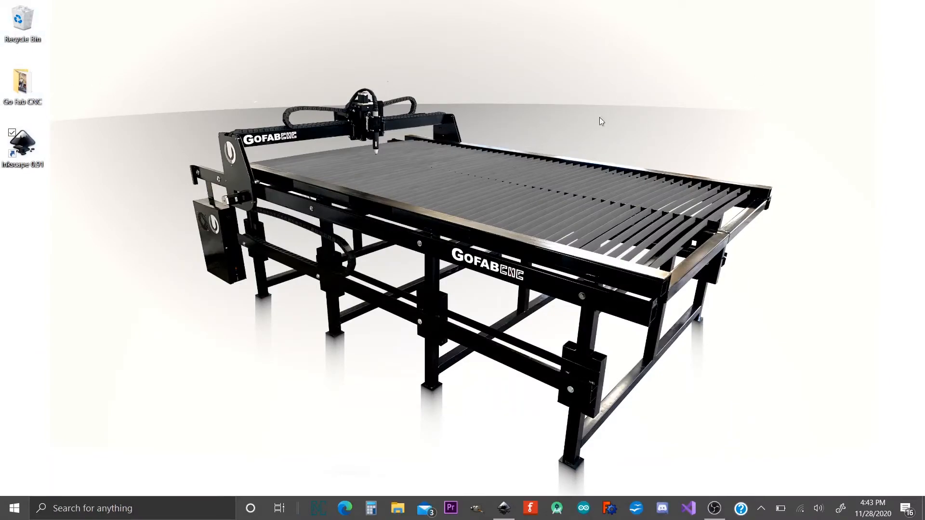
# Step: Create a new folder named GCode on the Windows desktop
pyautogui.rightClick(601, 121)
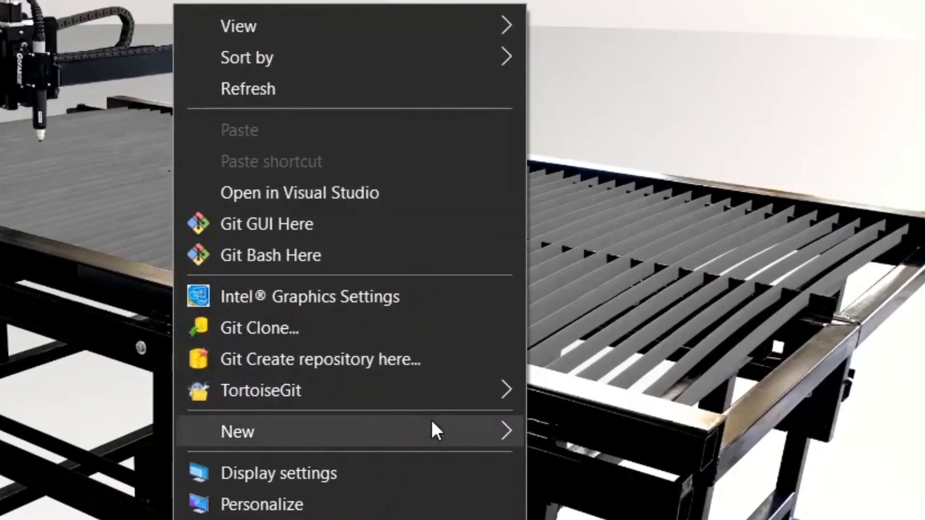
pyautogui.click(237, 431)
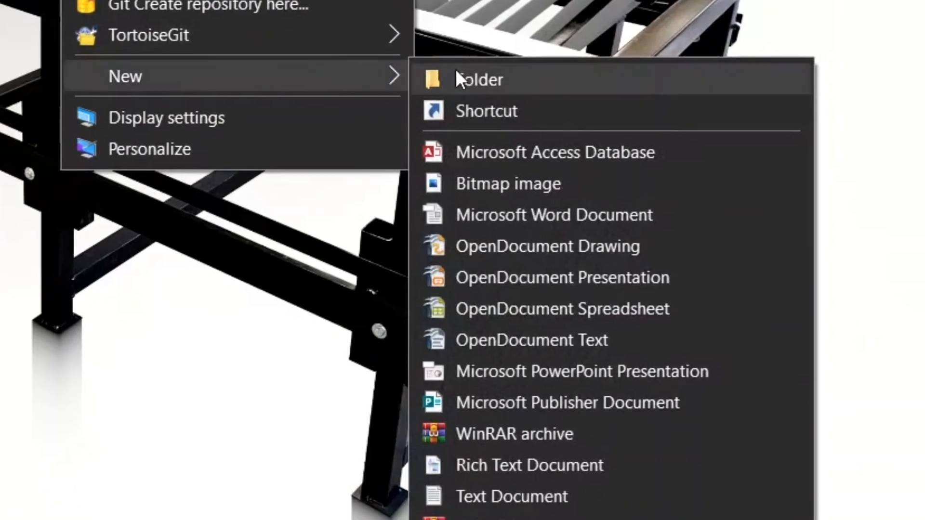
pyautogui.click(479, 80)
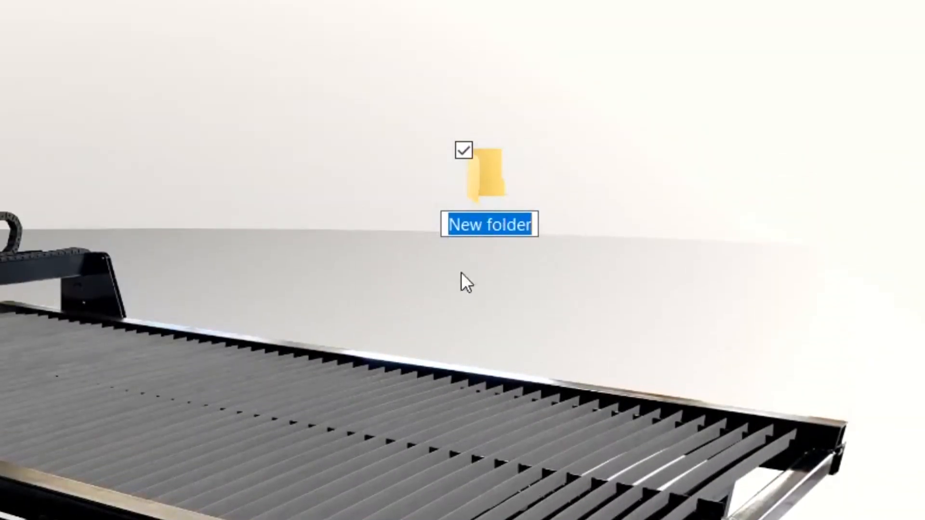
pyautogui.rightClick(487, 225)
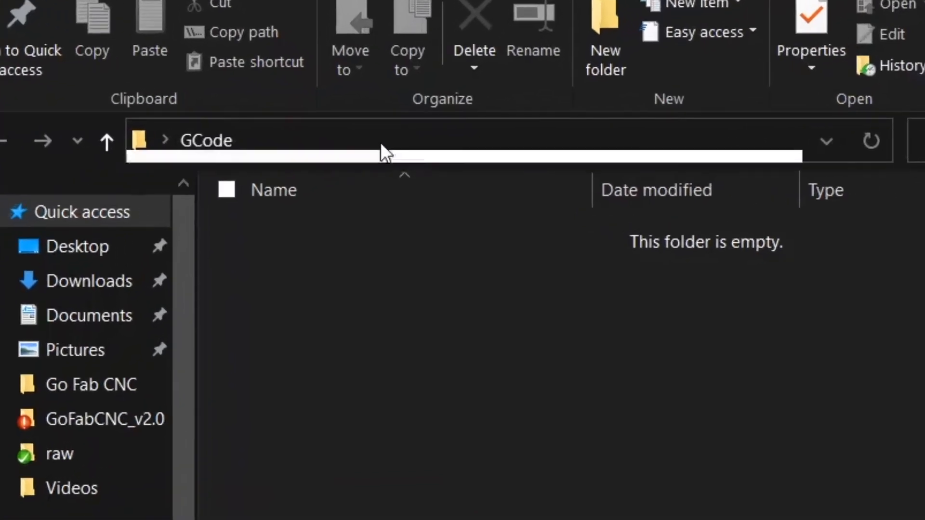
# Step: Copy the GCode folder's full path from the File Explorer address bar
pyautogui.click(384, 140)
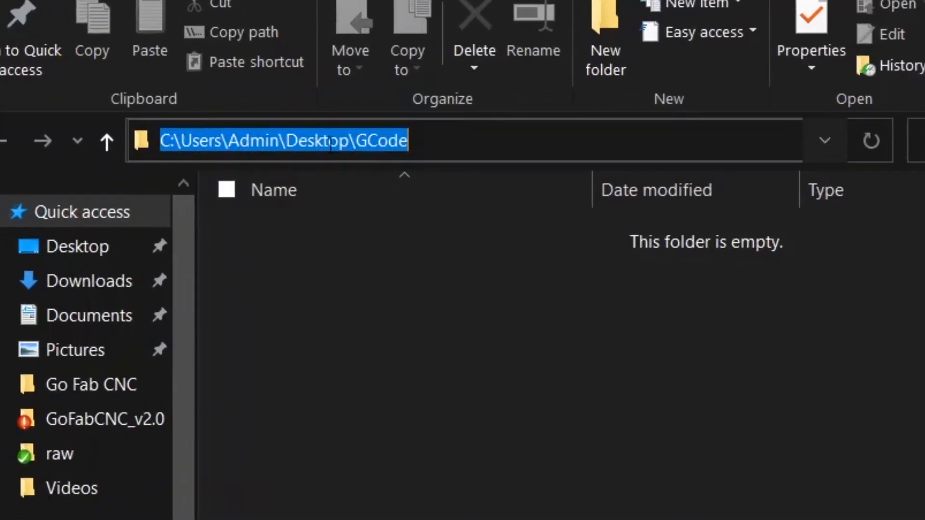
pyautogui.click(425, 140)
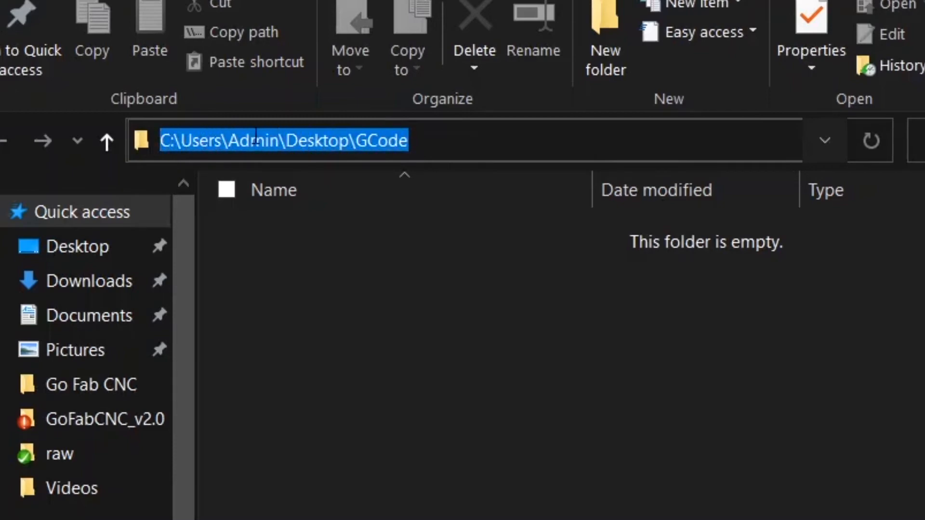
pyautogui.rightClick(490, 140)
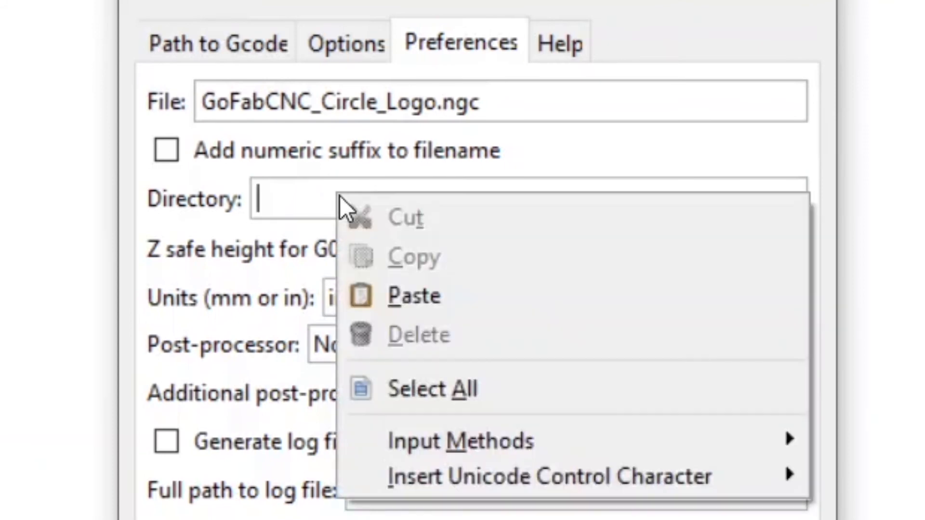
pyautogui.moveTo(404, 295)
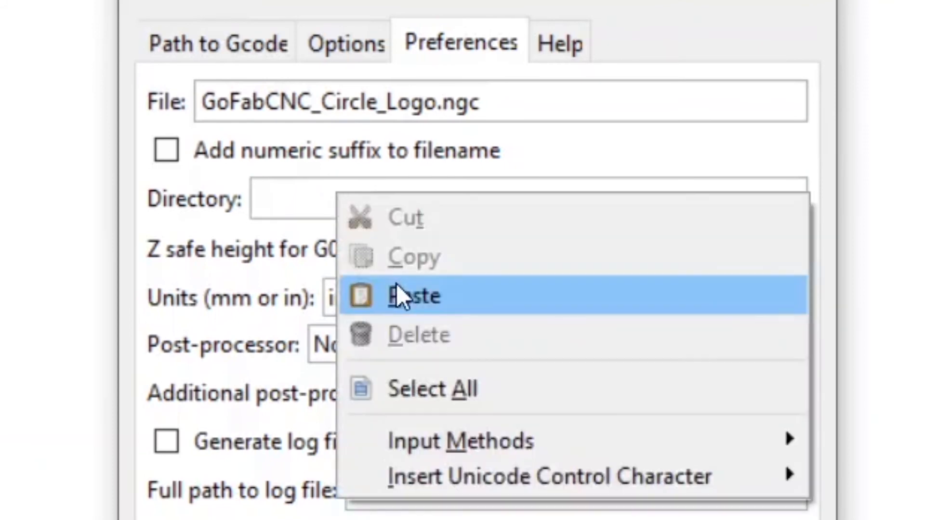
# Step: Paste the GCode folder path into the Directory field and apply
pyautogui.click(413, 295)
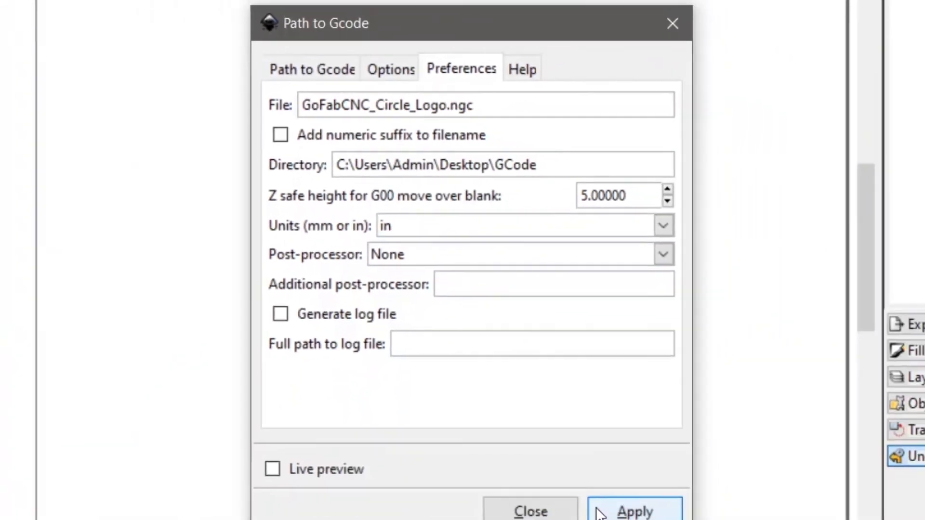
pyautogui.click(636, 511)
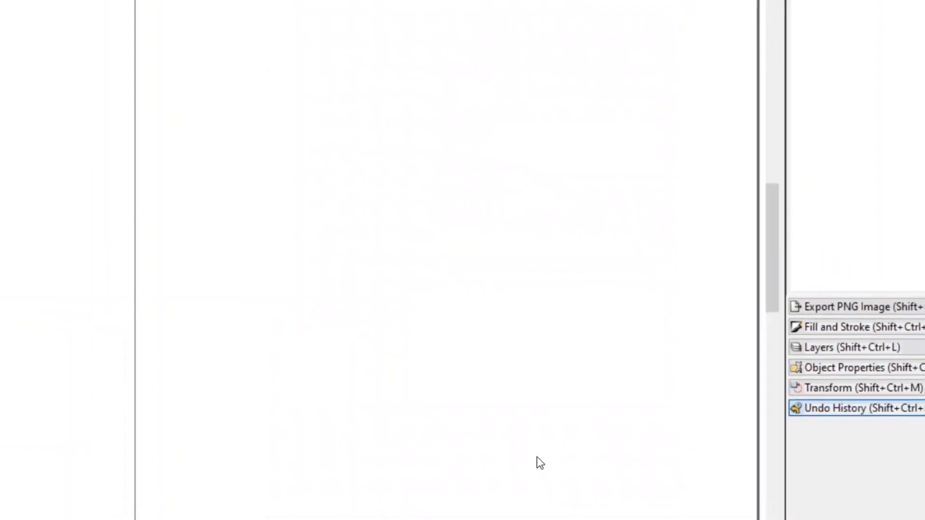